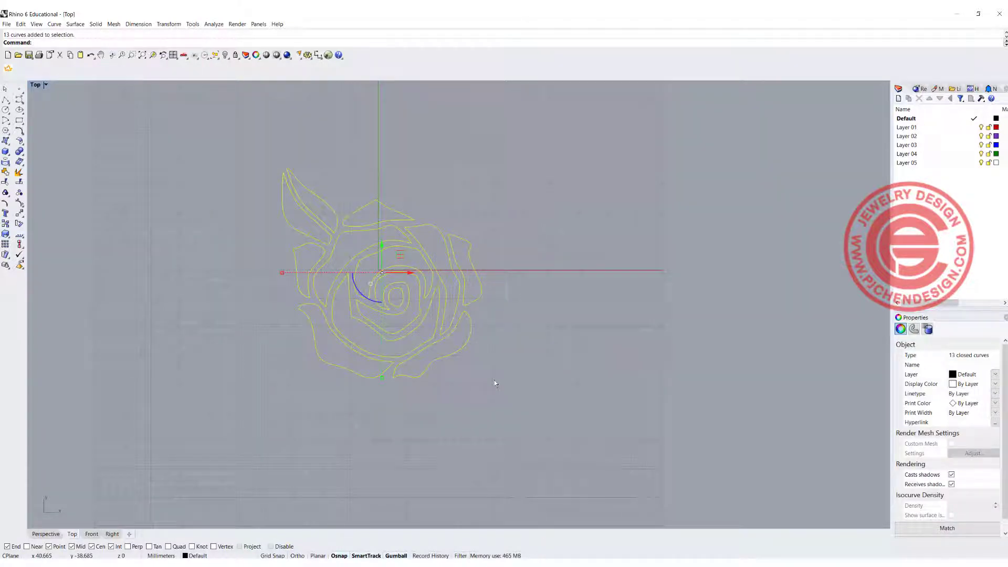
Copy the 13 rose outline curves into Rhino 7 and move them onto Layer 02
key("ctrl+c")
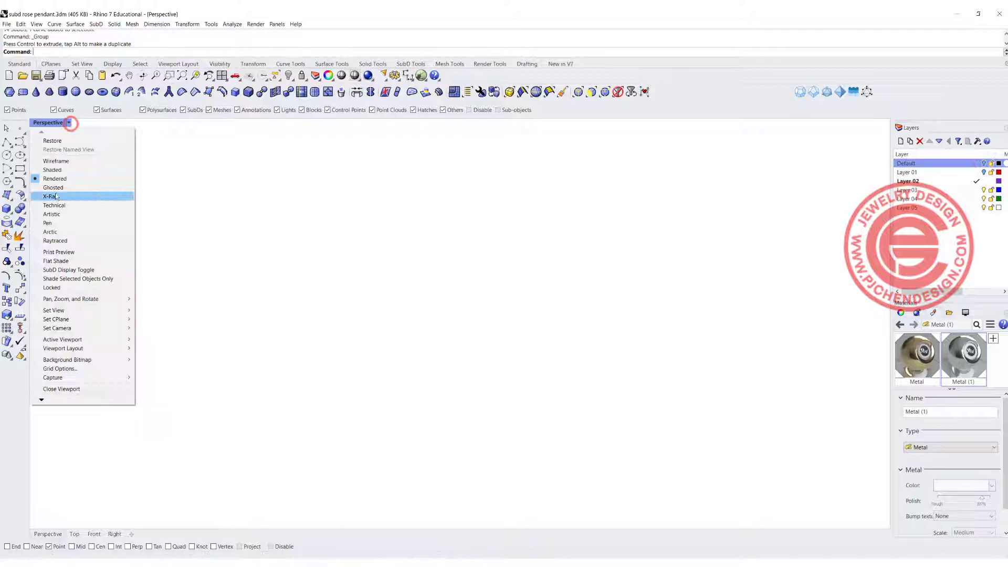
left_click(54, 187)
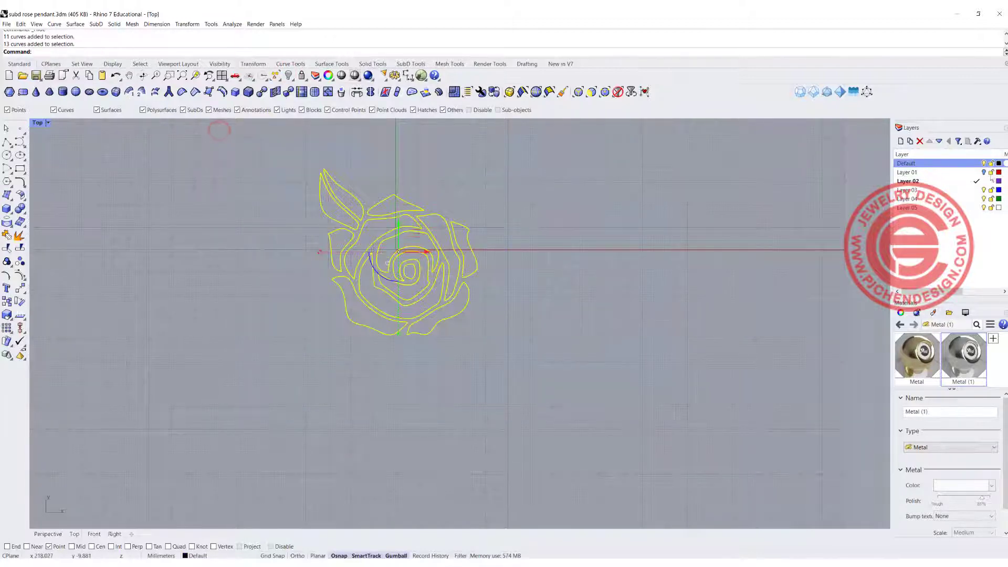
right_click(907, 181)
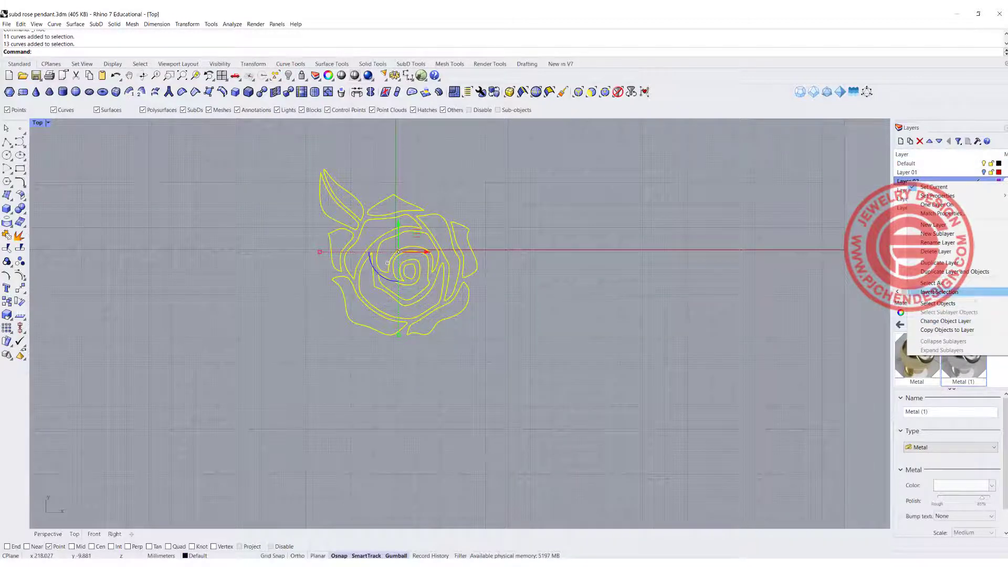
left_click(946, 321)
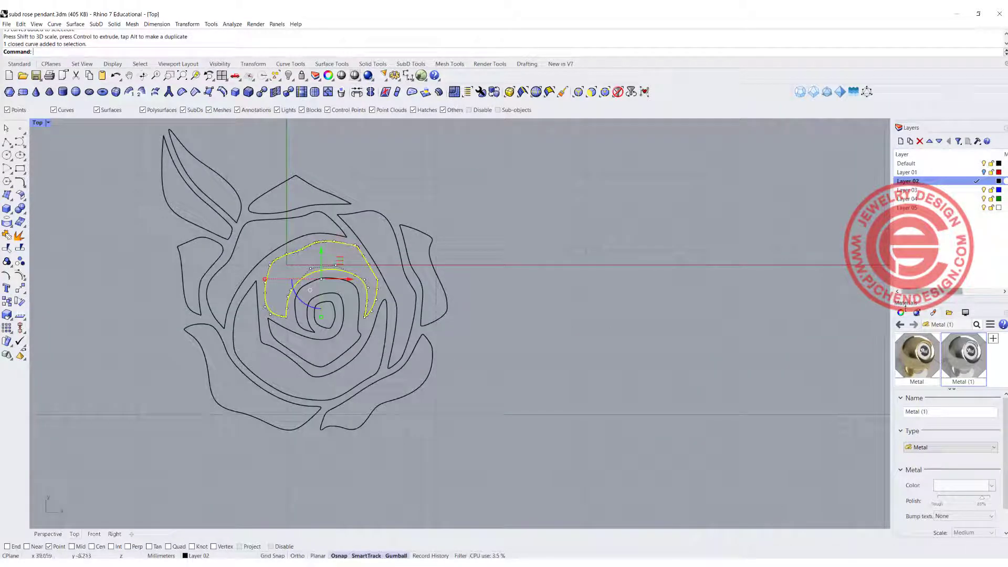
Rebuild the 13 curves SubD-friendly at 12 points, the centre loop at 5 and the leaf at 8
left_click(902, 313)
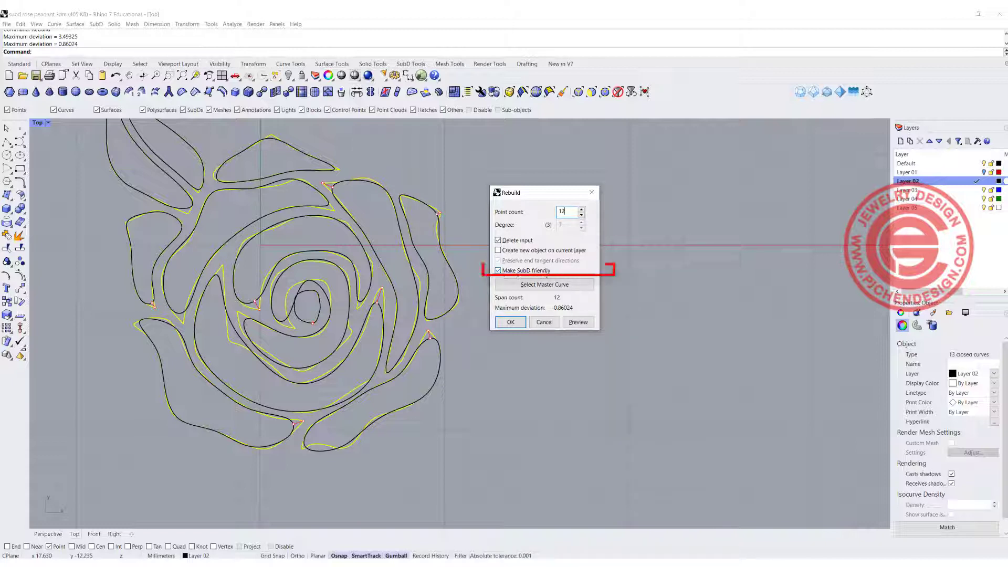
left_click(510, 321)
type("5")
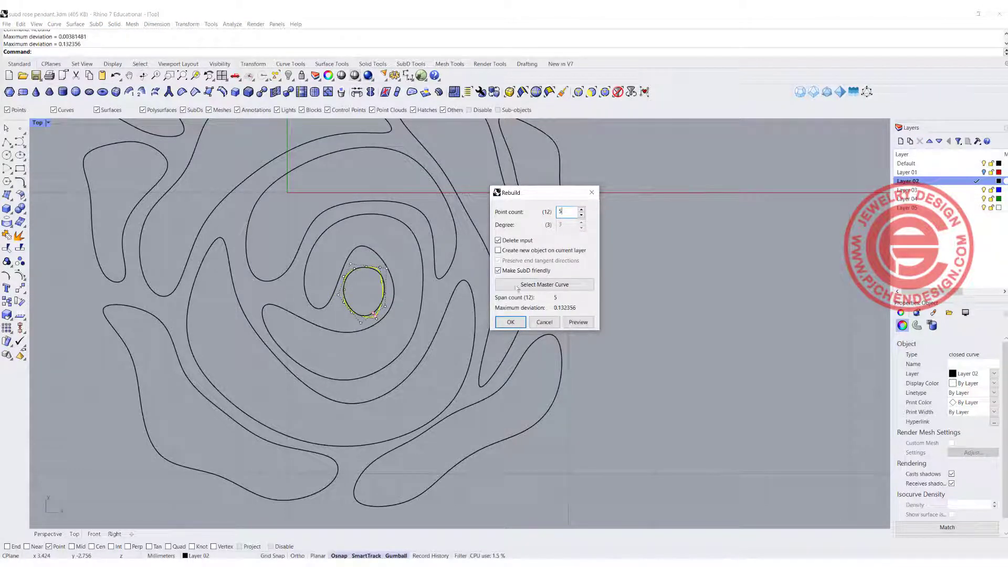
left_click(511, 321)
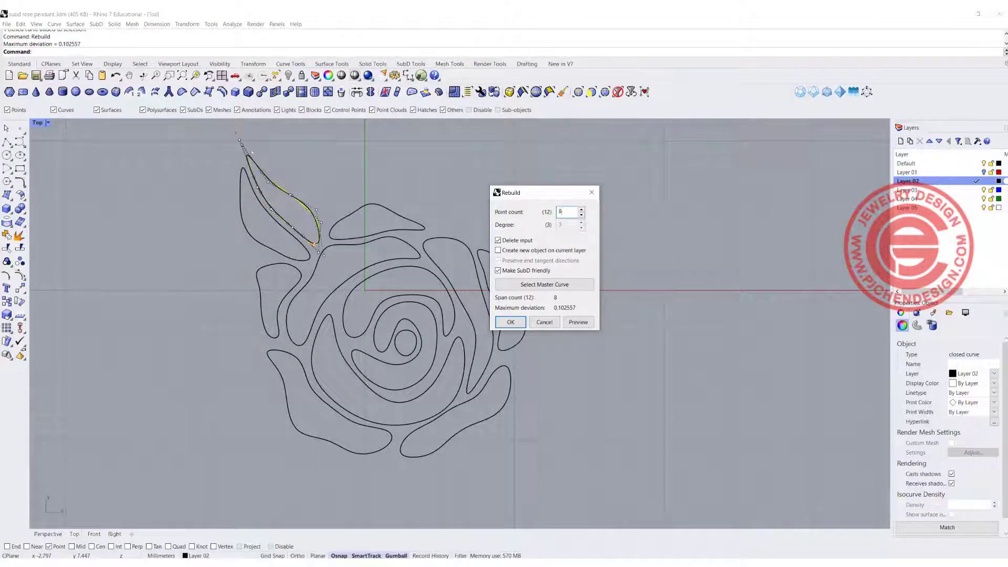
left_click(511, 322)
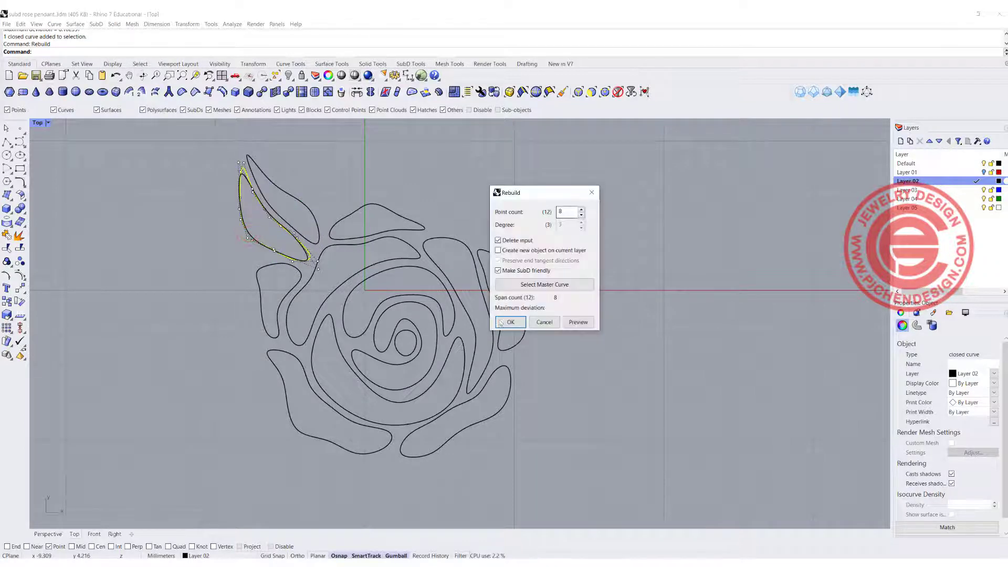
left_click(510, 322)
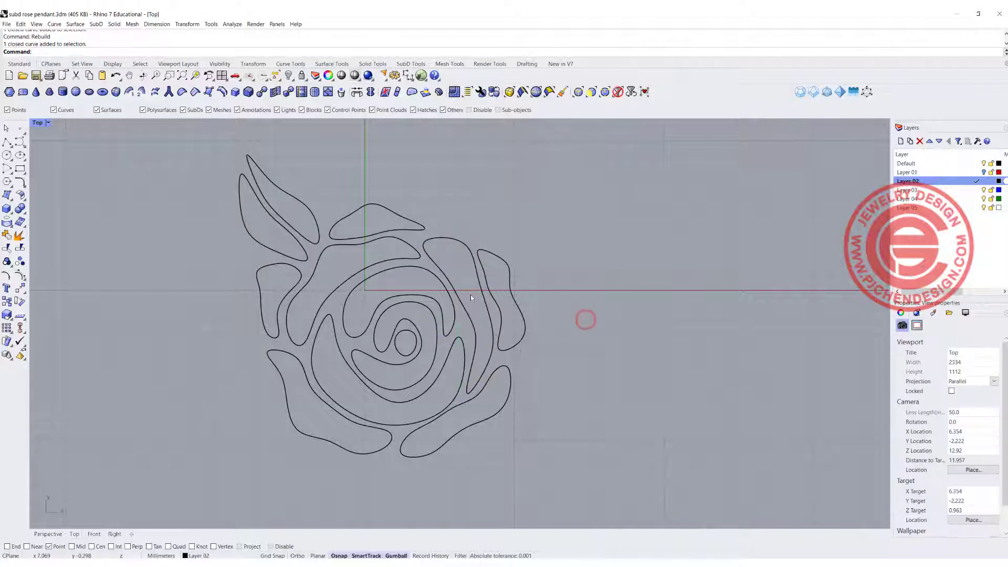
left_click(328, 251)
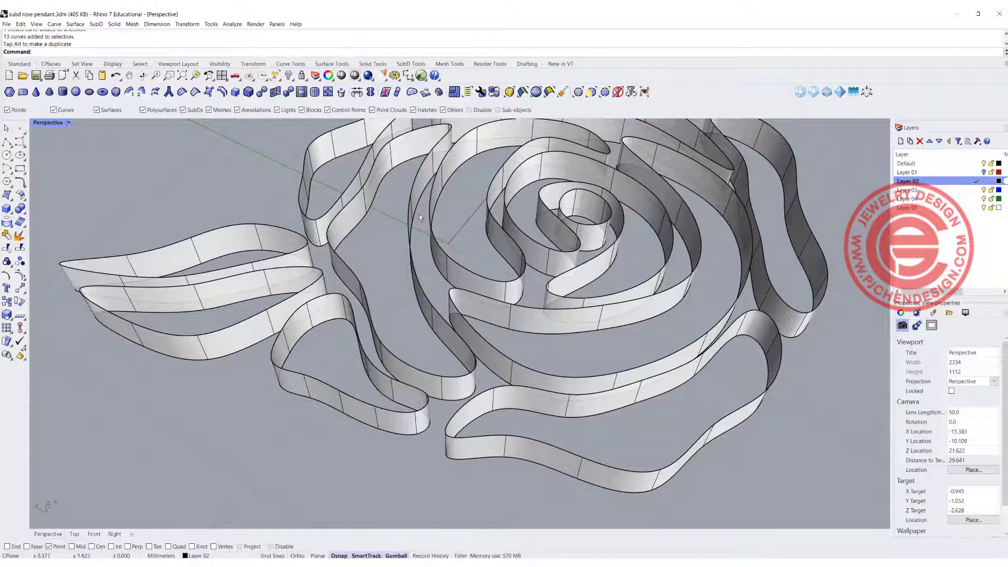
mouse_move(414, 91)
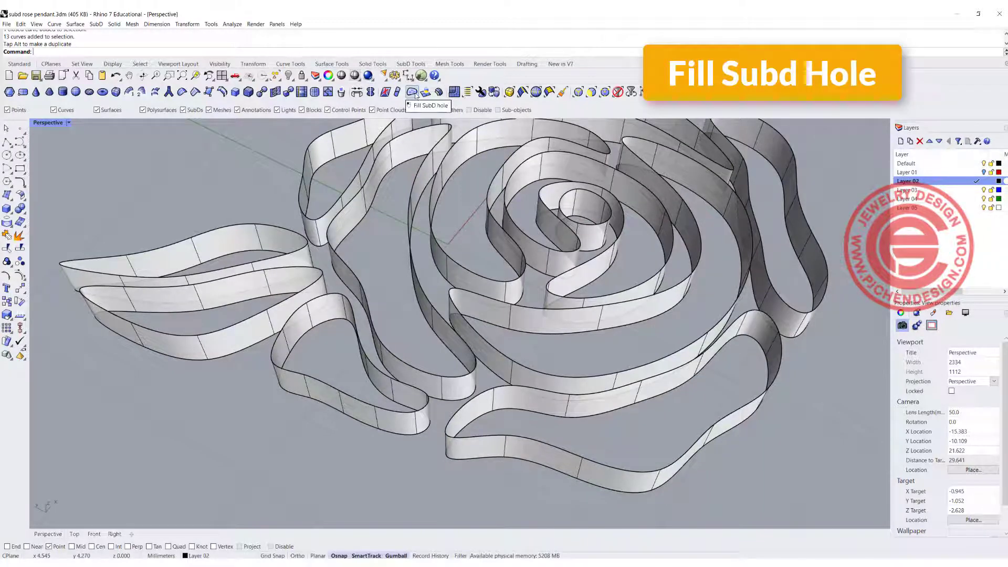
Fill the open top of the small petal wall near the leaf with an Automatic SubD patch
left_click(412, 92)
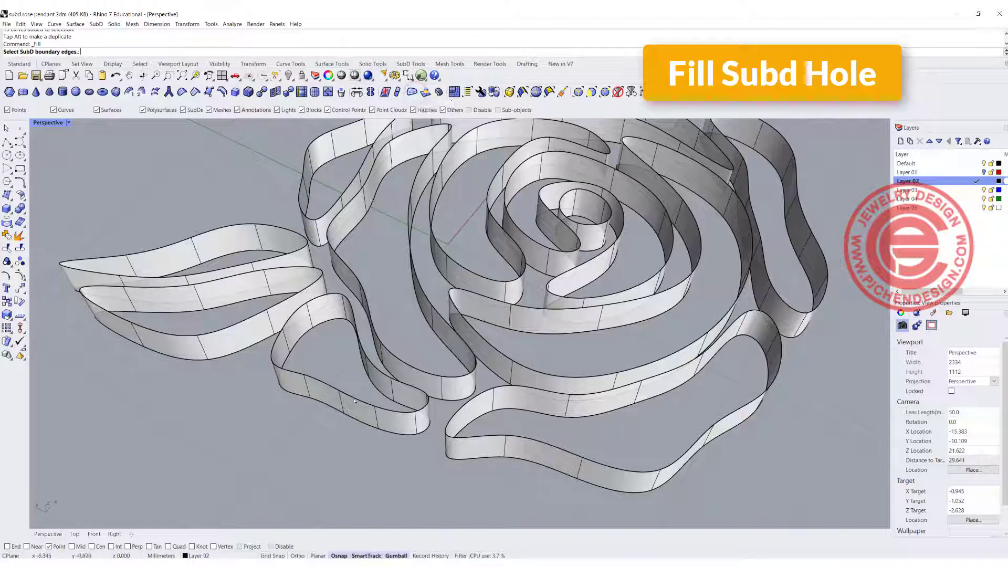
left_click(330, 385)
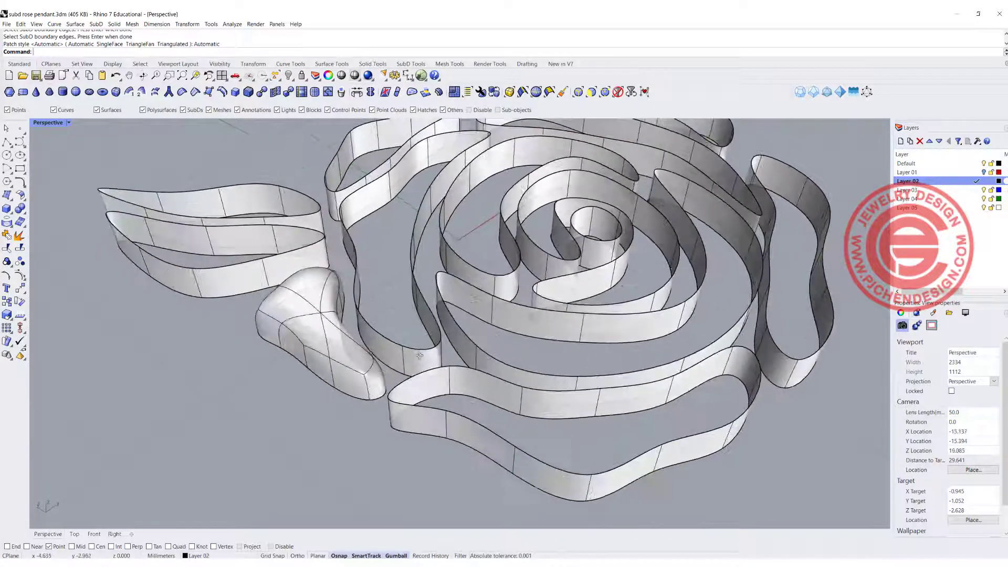
left_click(430, 405)
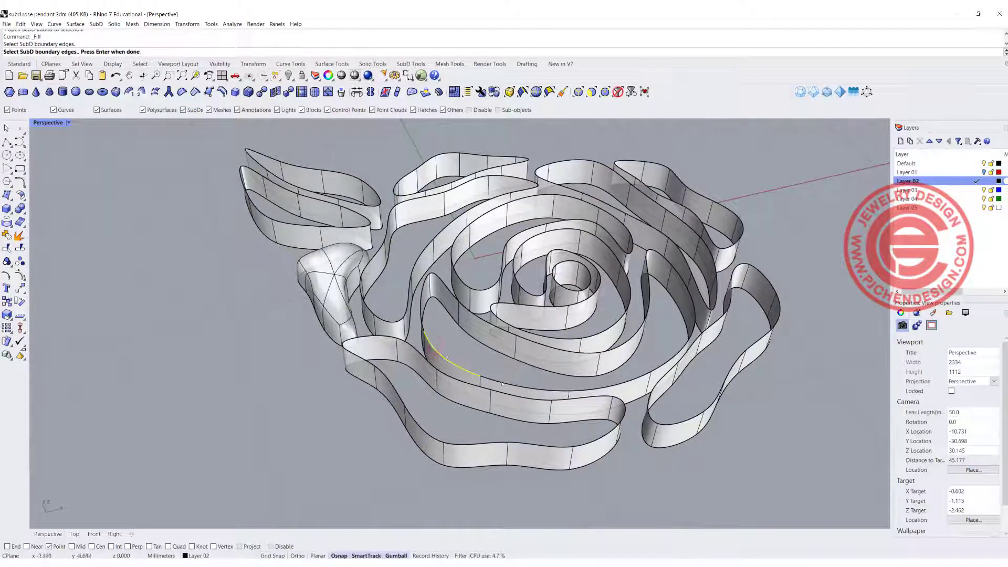
Fill another petal wall and the large outer petal with Triangulated patches, undoing the bad large fill
left_click(560, 357)
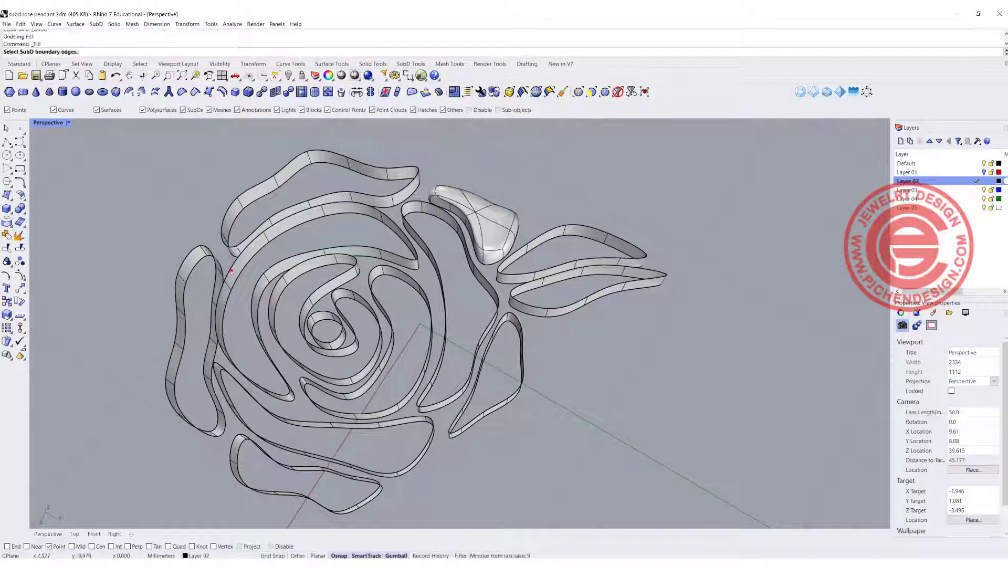
left_click(228, 279)
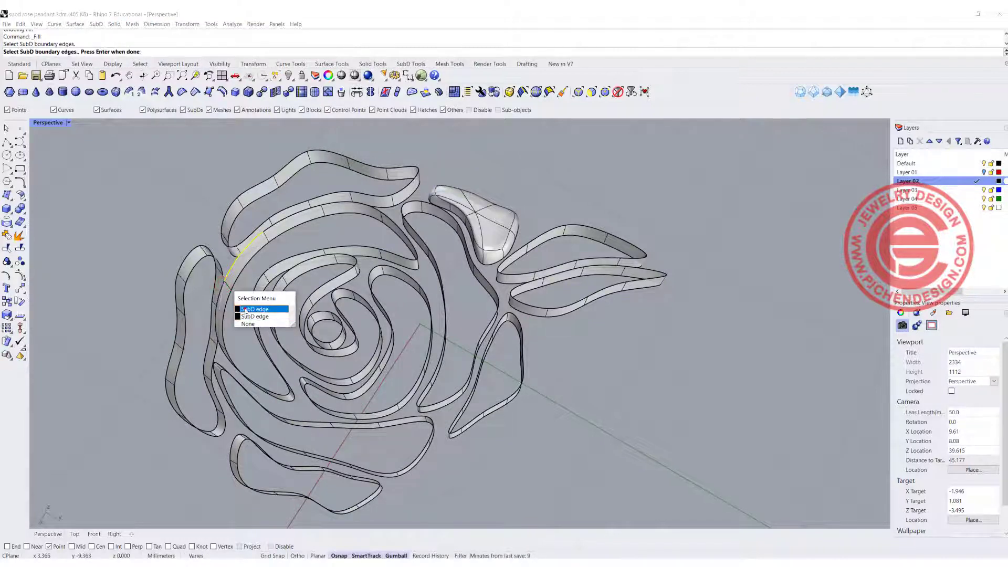
left_click(255, 308)
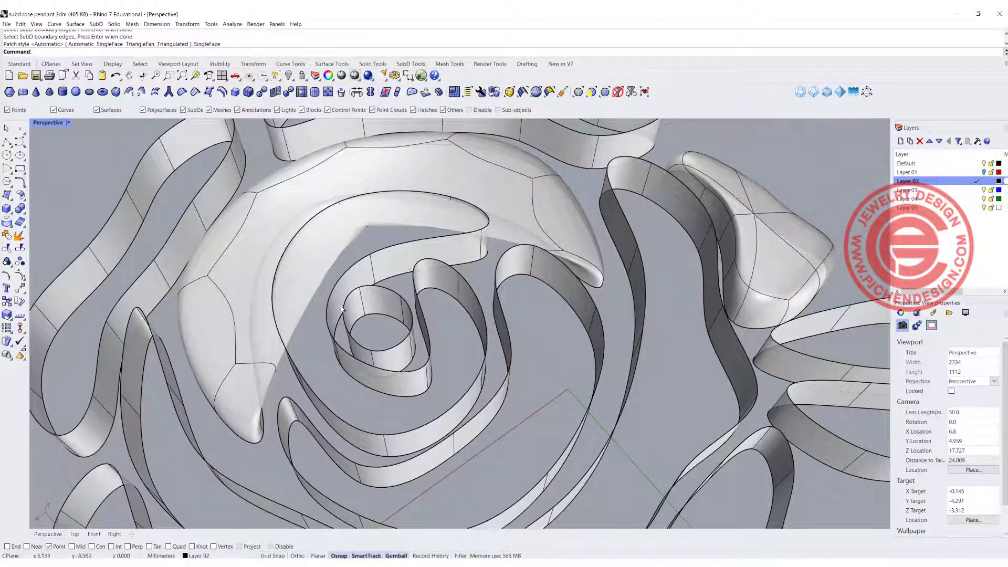
left_click(385, 334)
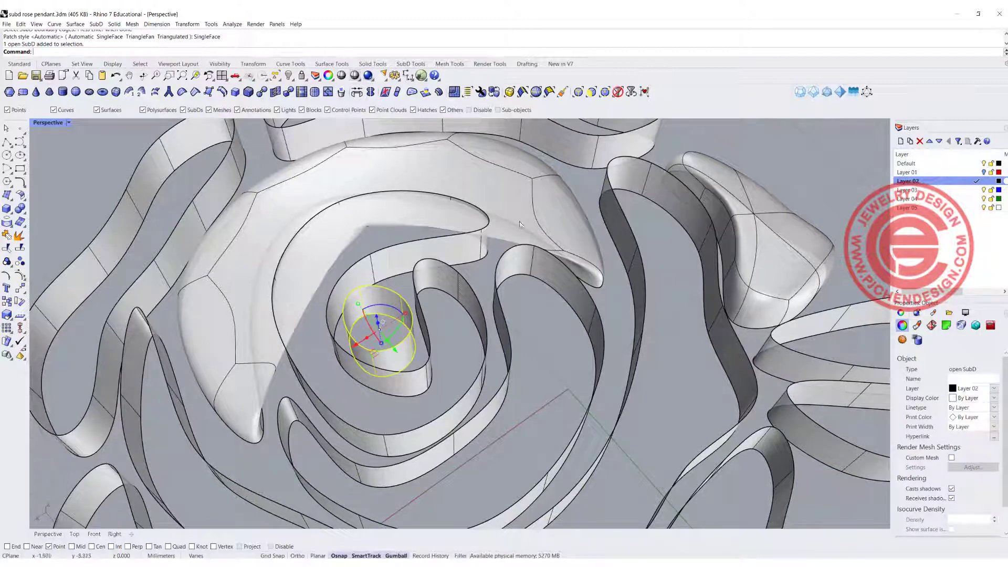
key("ctrl+z")
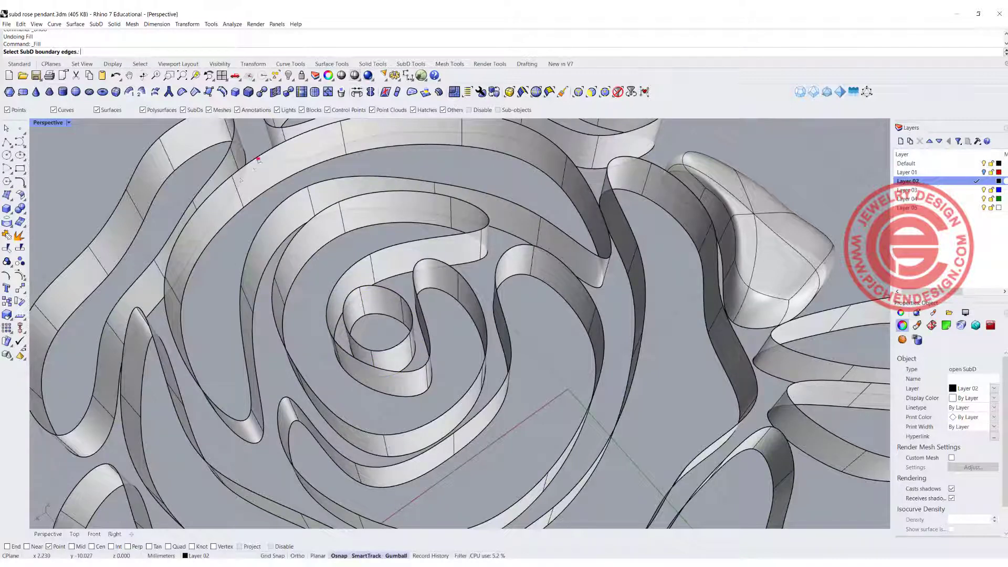
Refill the undone petal's open top correctly and select the curled petal piece at lower left
left_click(222, 183)
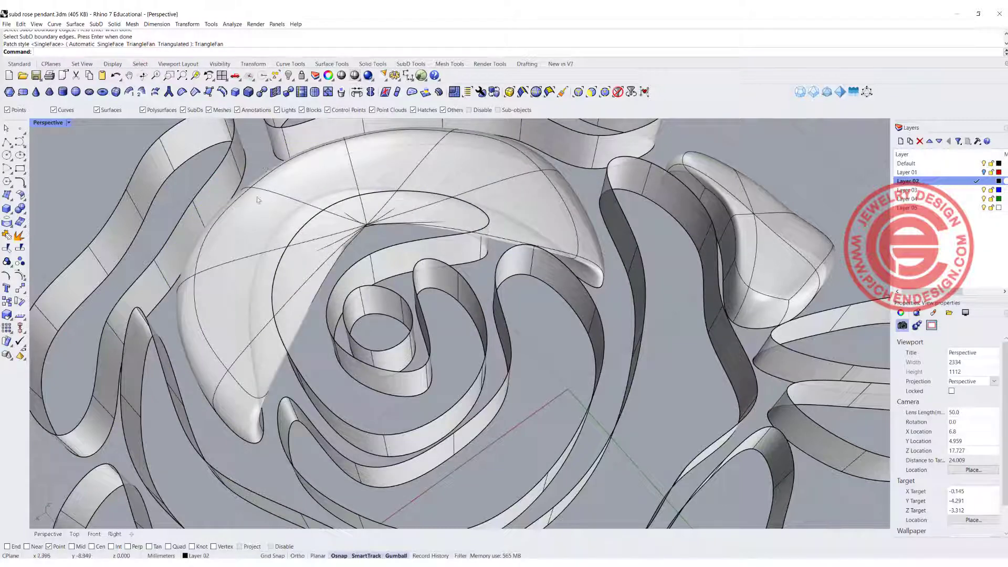
key("ctrl+z")
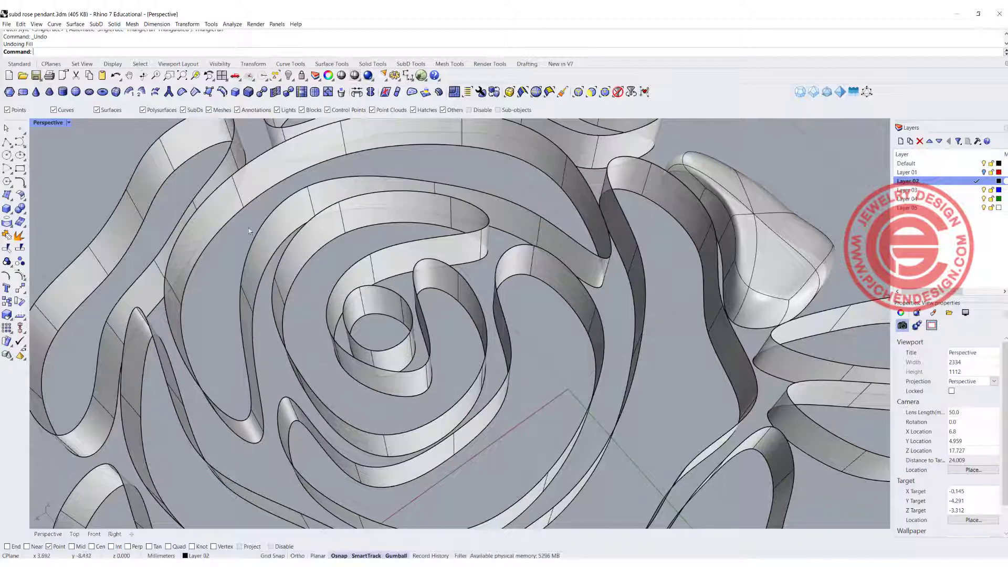
left_click(254, 162)
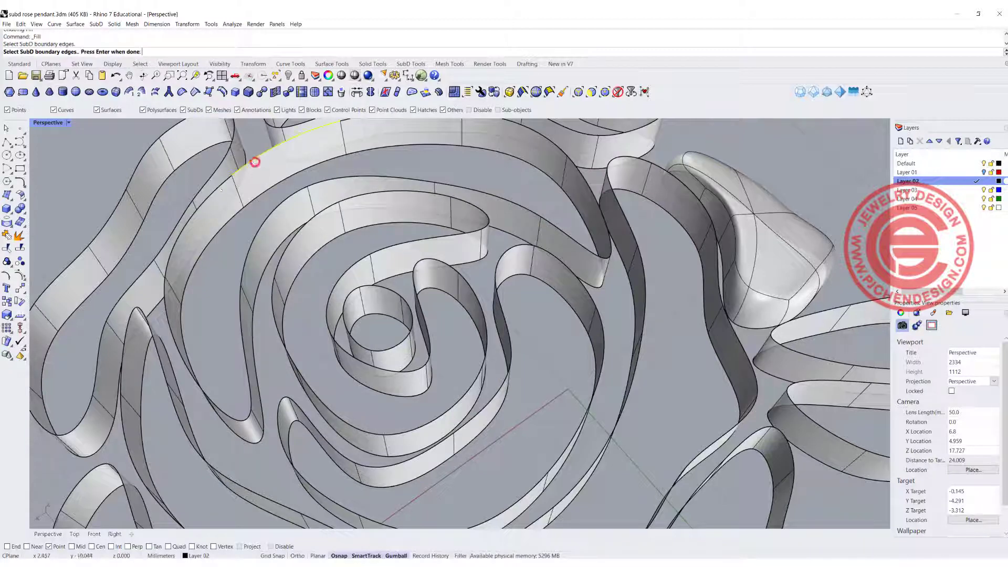
left_click(254, 162)
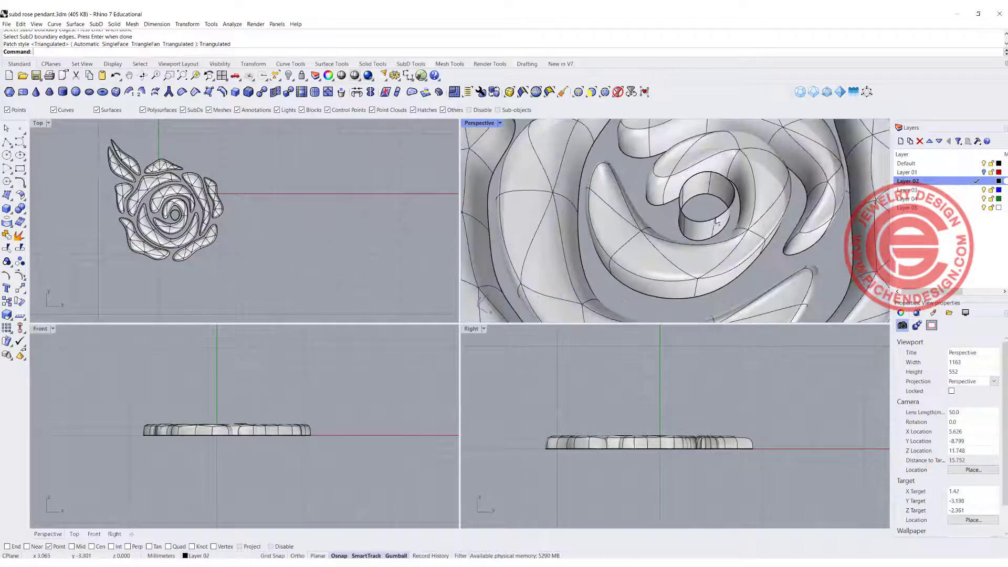
left_click(715, 216)
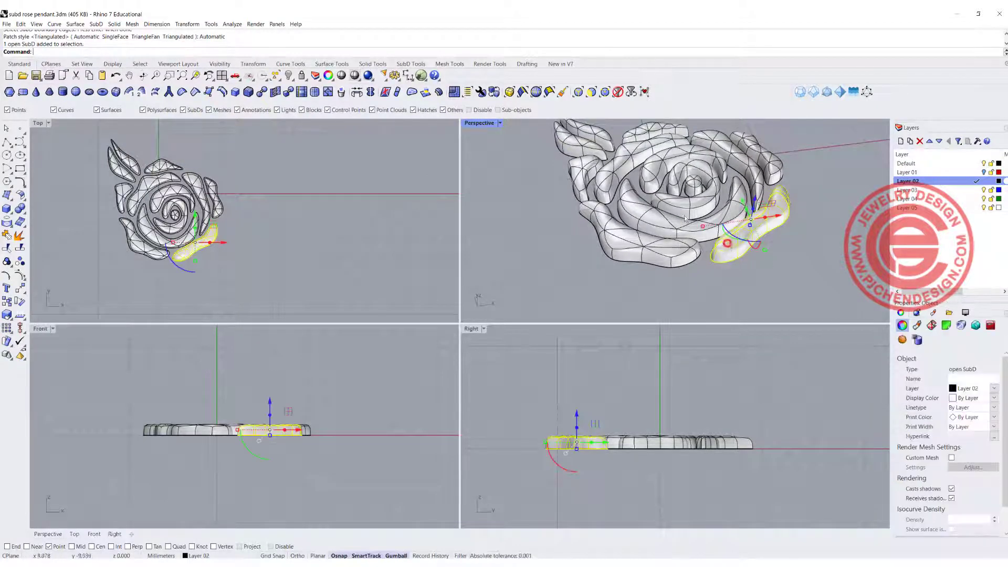
Maximize the Perspective viewport to show the whole capped rose for face extrusions
double_click(479, 123)
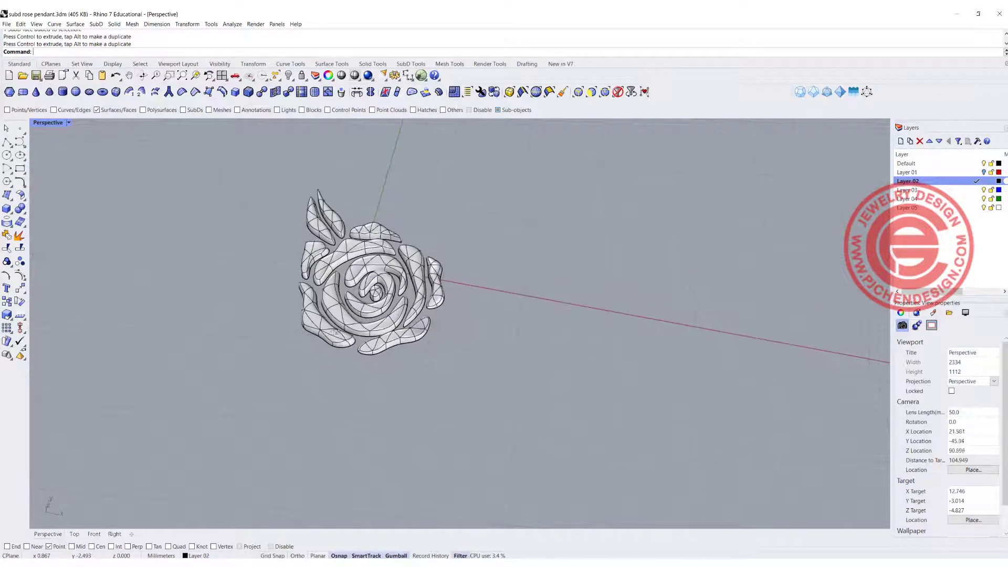
Convert the curled lower-left petal piece to NURBS to confirm it is a closed polysurface
left_click_drag(372, 276, 373, 218)
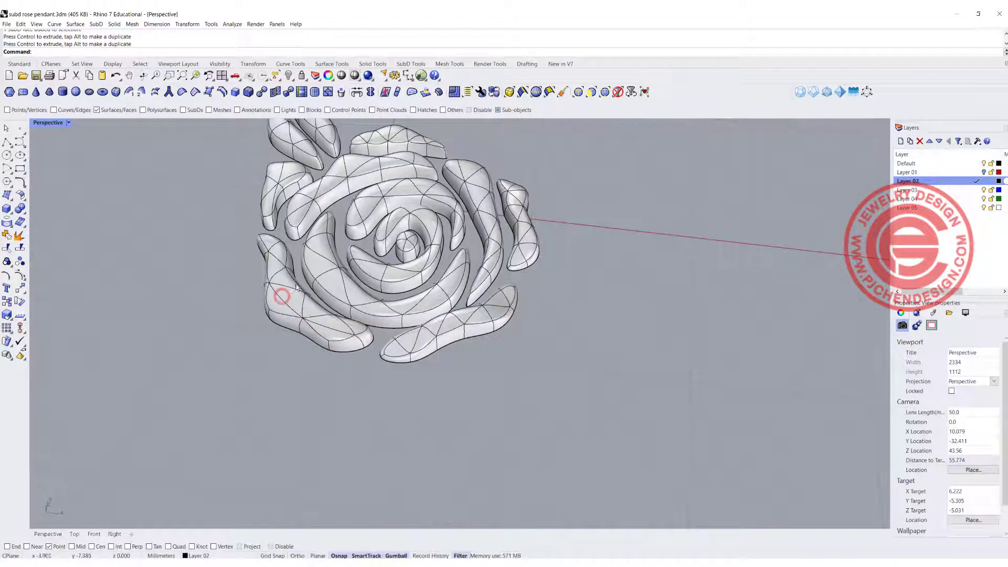
left_click(289, 312)
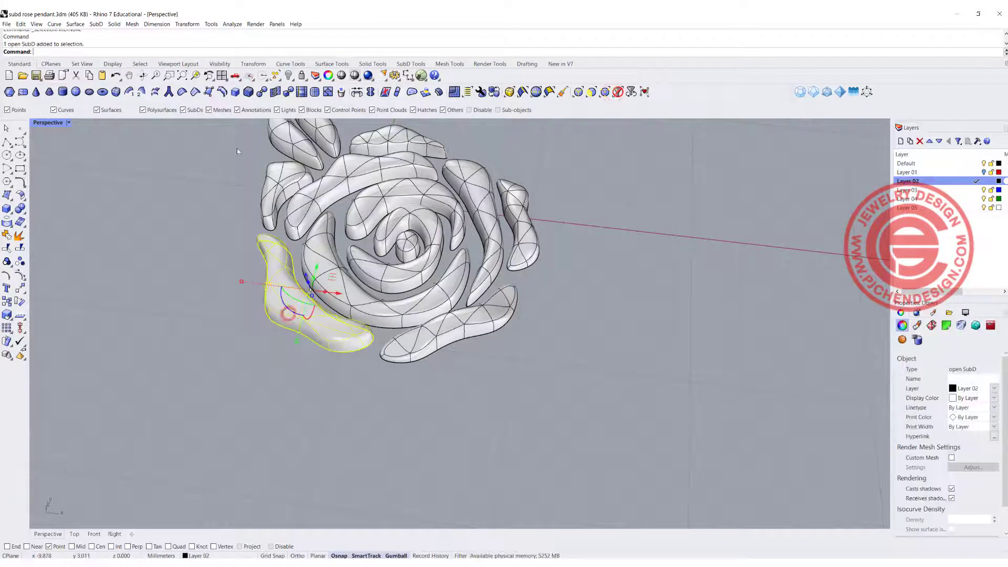
mouse_move(260, 93)
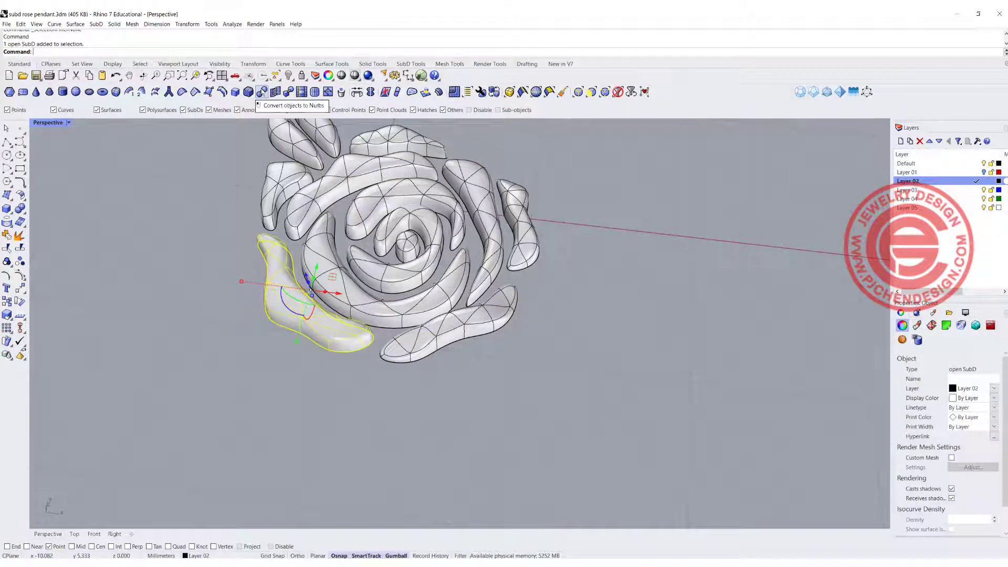
left_click(261, 92)
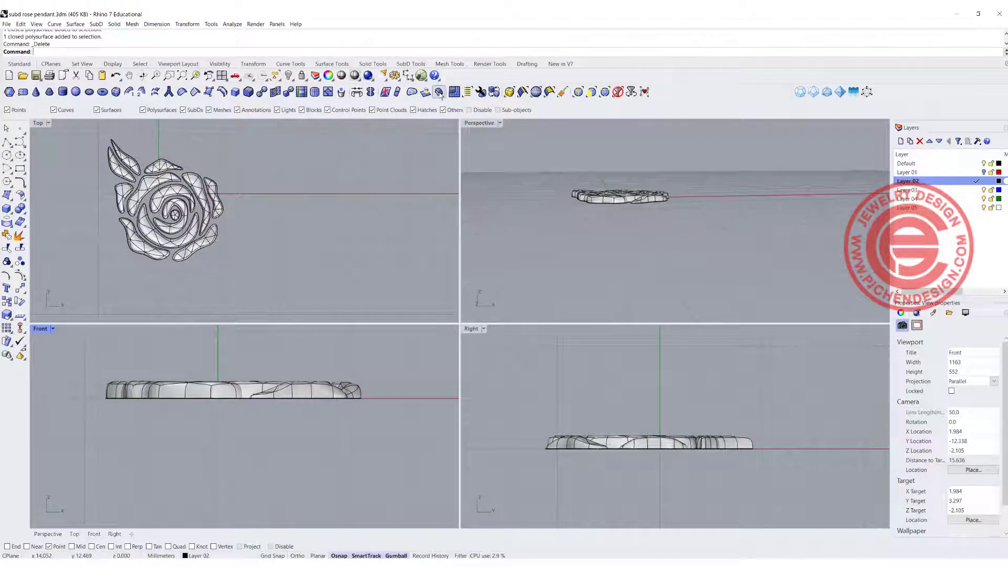
Run Fill SubD Hole on the bottom boundary edges underneath the petal pieces
left_click(415, 91)
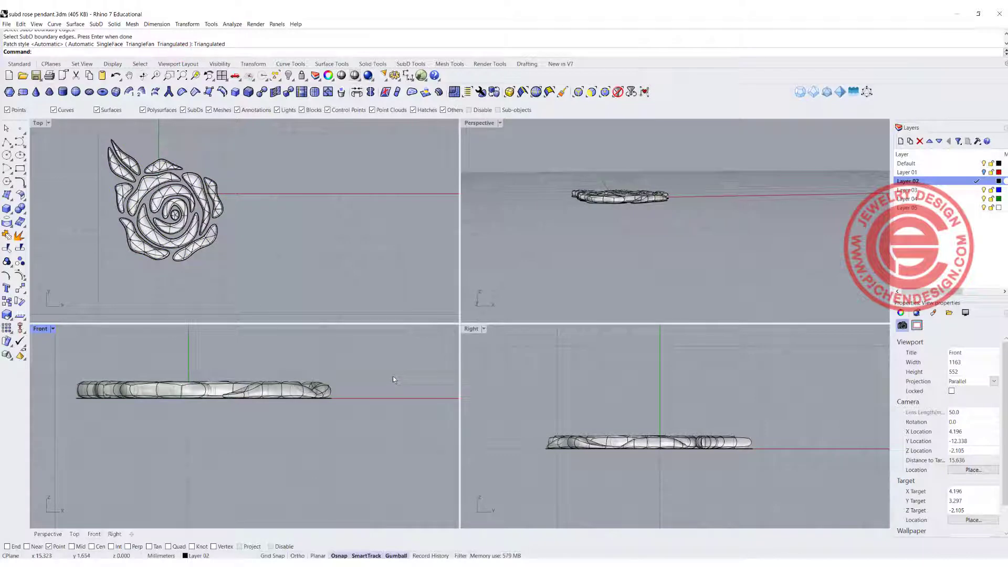
scroll("up", 3)
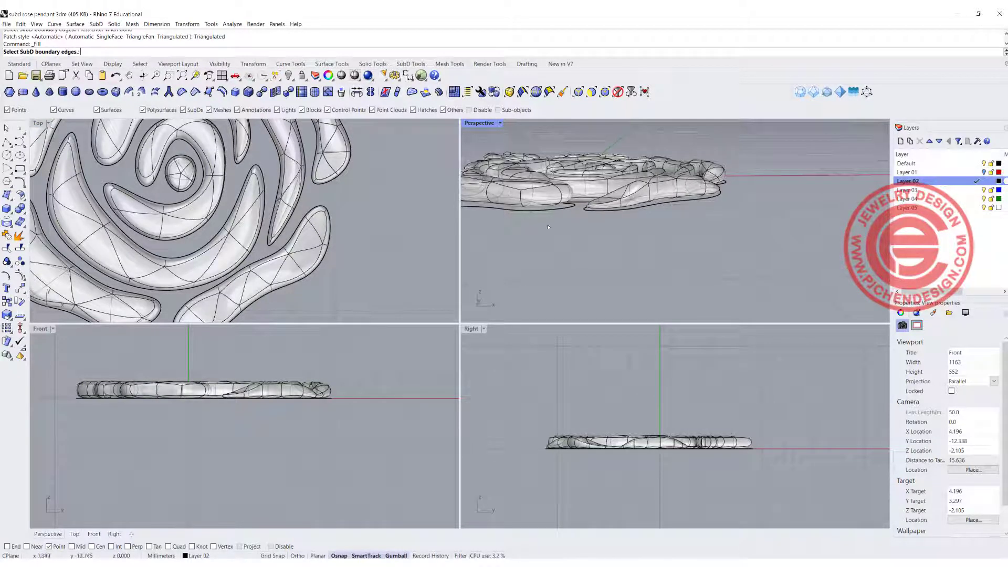
key("ctrl+z")
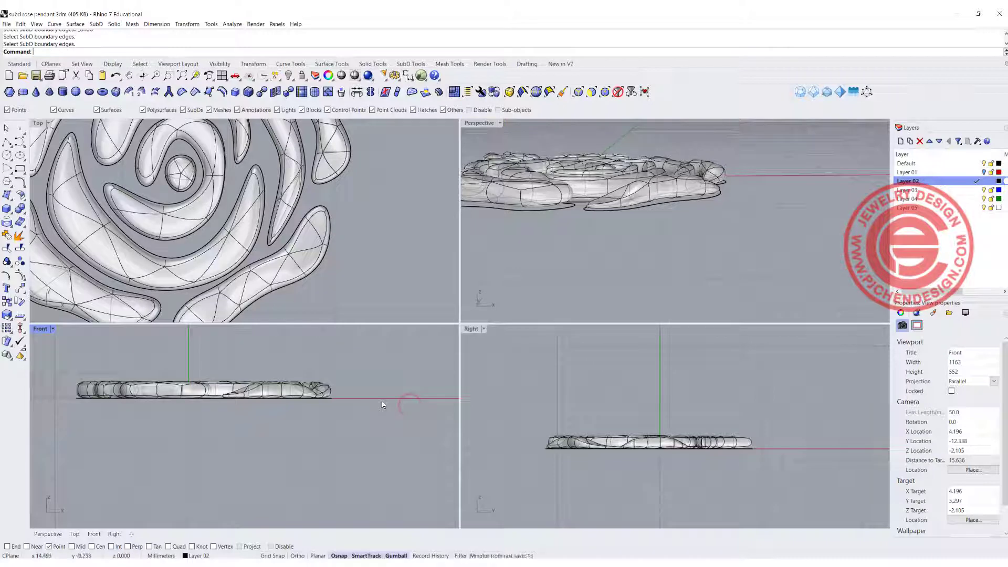
Insert a SubD edge loop around a petal base and fill a leftover open bottom edge
key("ctrl+z")
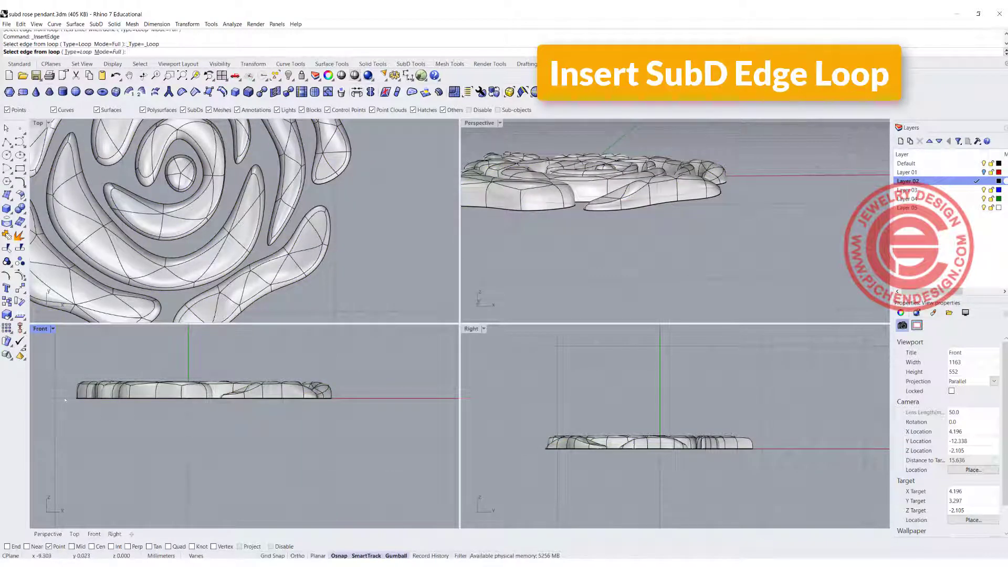
left_click(64, 399)
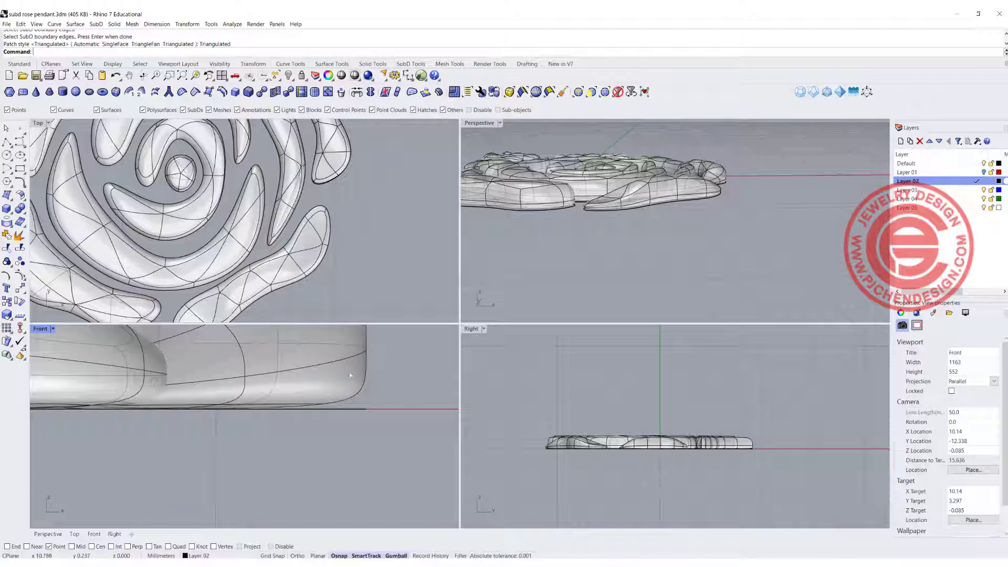
left_click(605, 251)
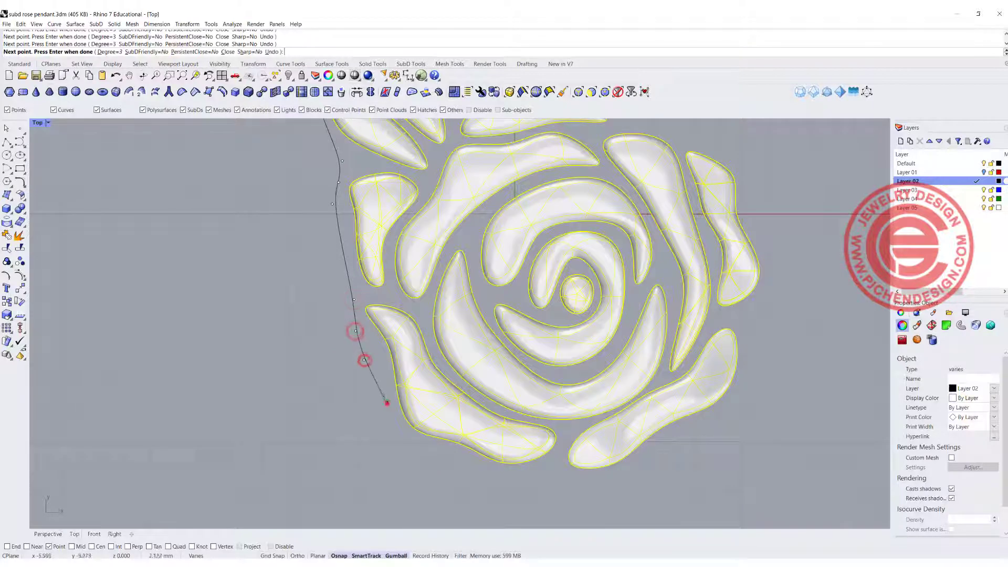
Close the outline curve around the rose and move it down to the petals' base level
left_click(555, 473)
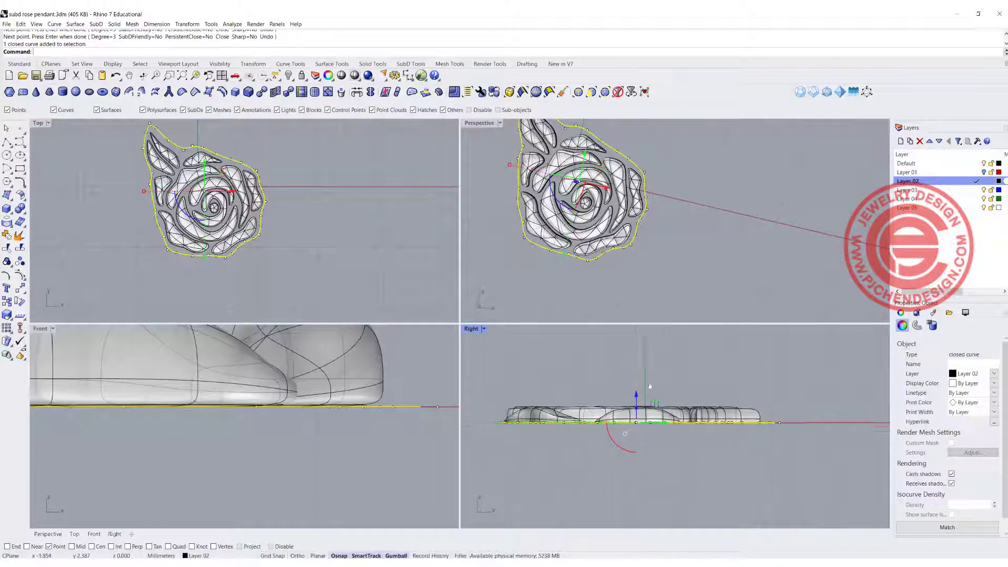
left_click(113, 25)
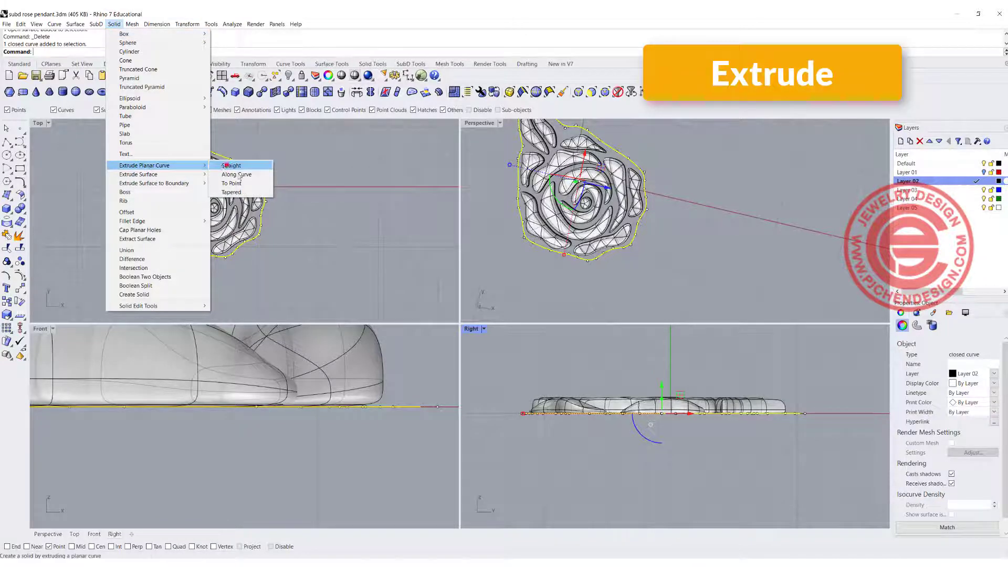
Extrude the outline curve straight into a base slab and set the Perspective view to Rendered
left_click(231, 165)
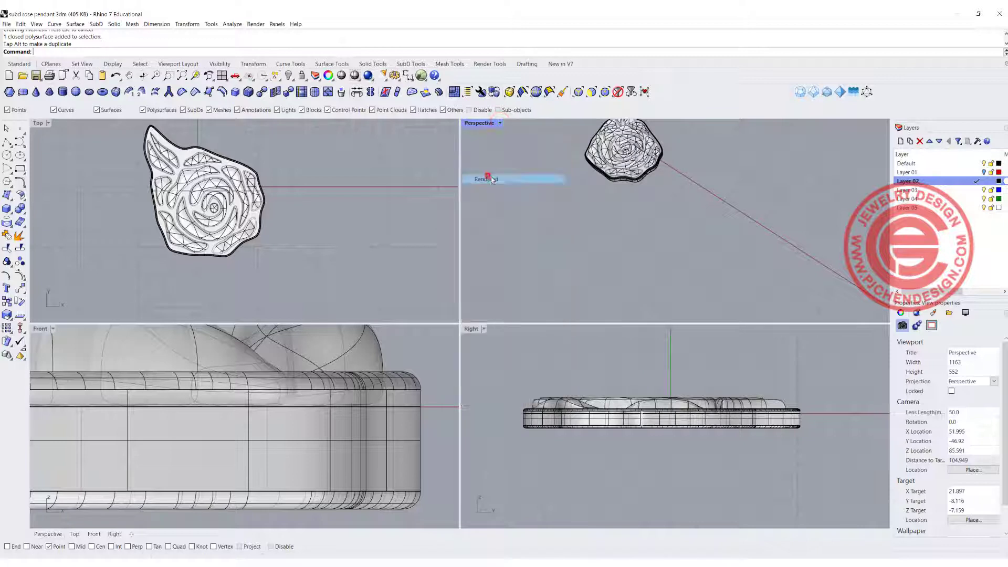
left_click(485, 178)
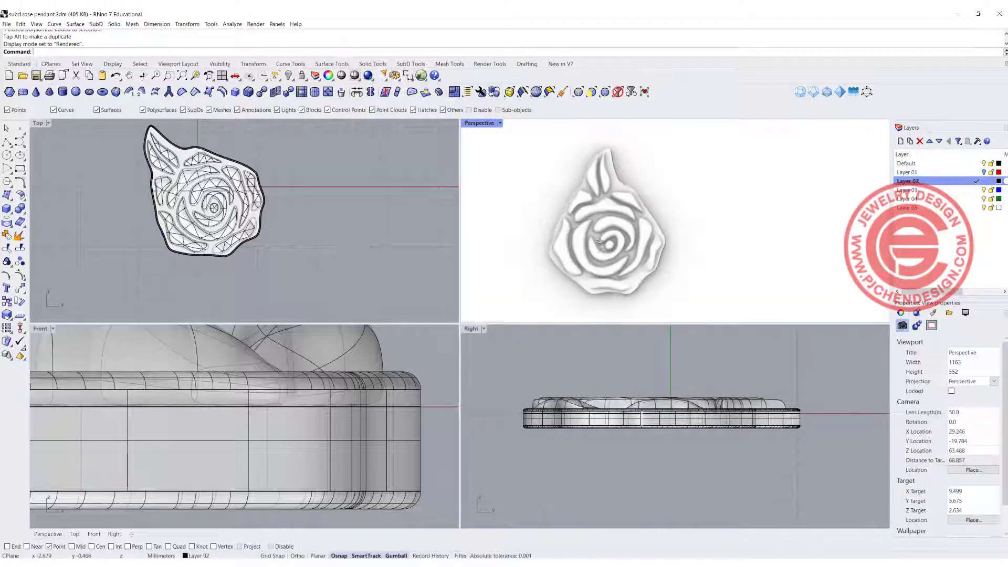